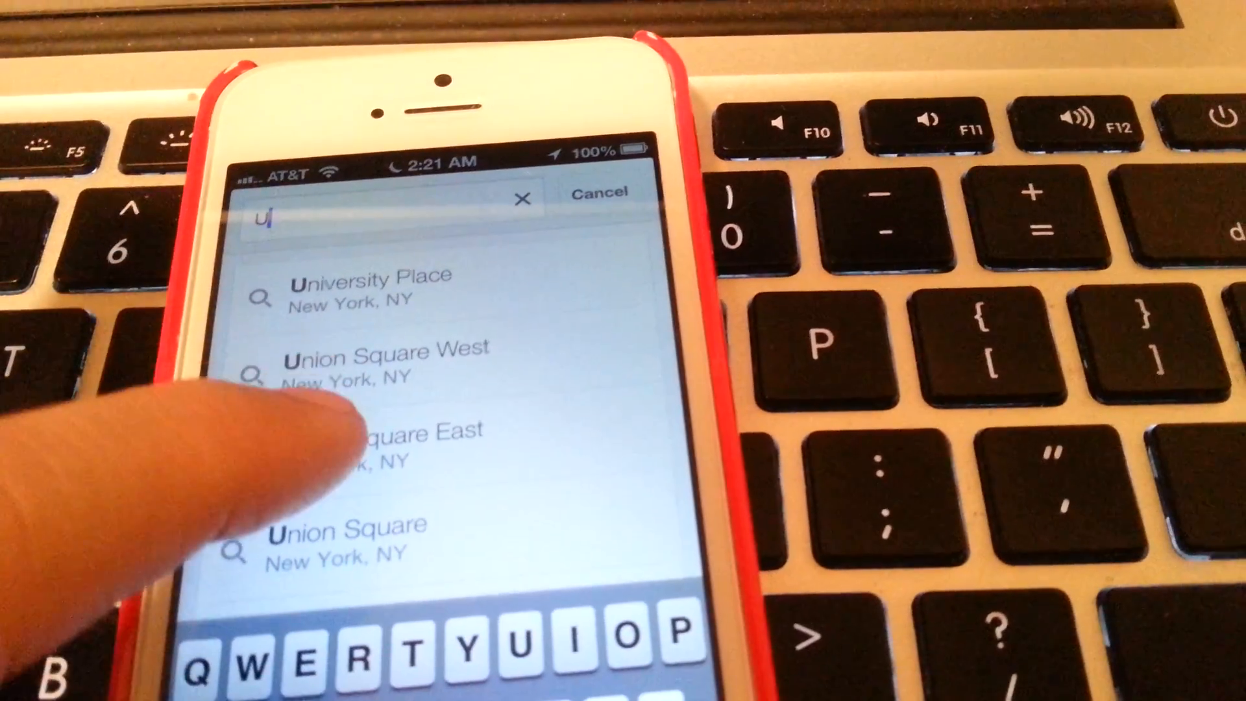
- Pick 'Union Square East, New York, NY' from the search suggestions
click(385, 441)
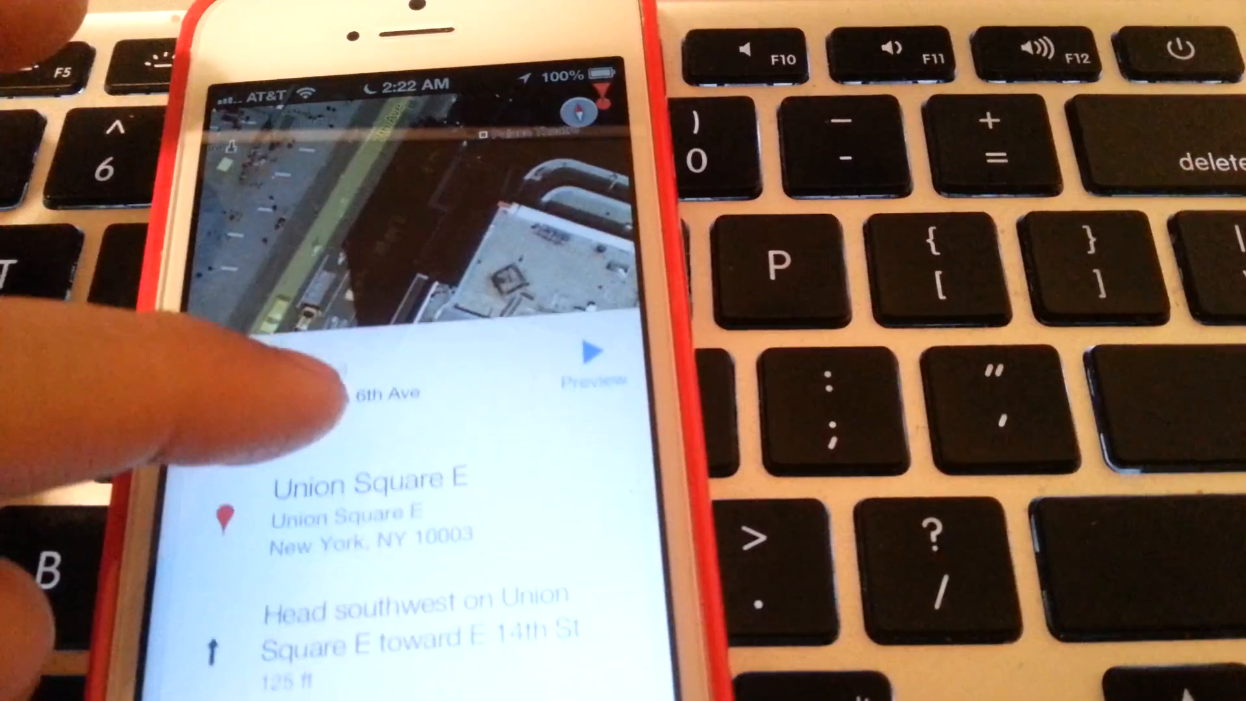
- Scroll the directions list to show right onto E 14th St, 6th Ave, and left onto W 47th St
scroll(up, 3)
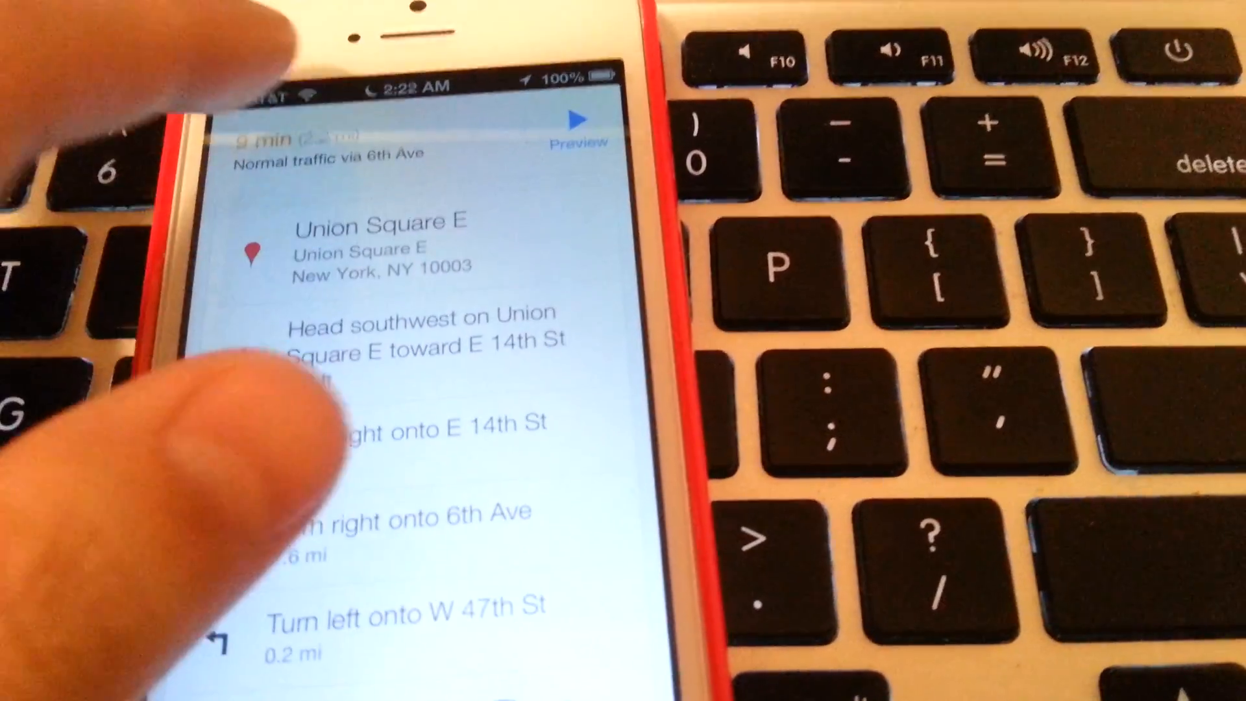